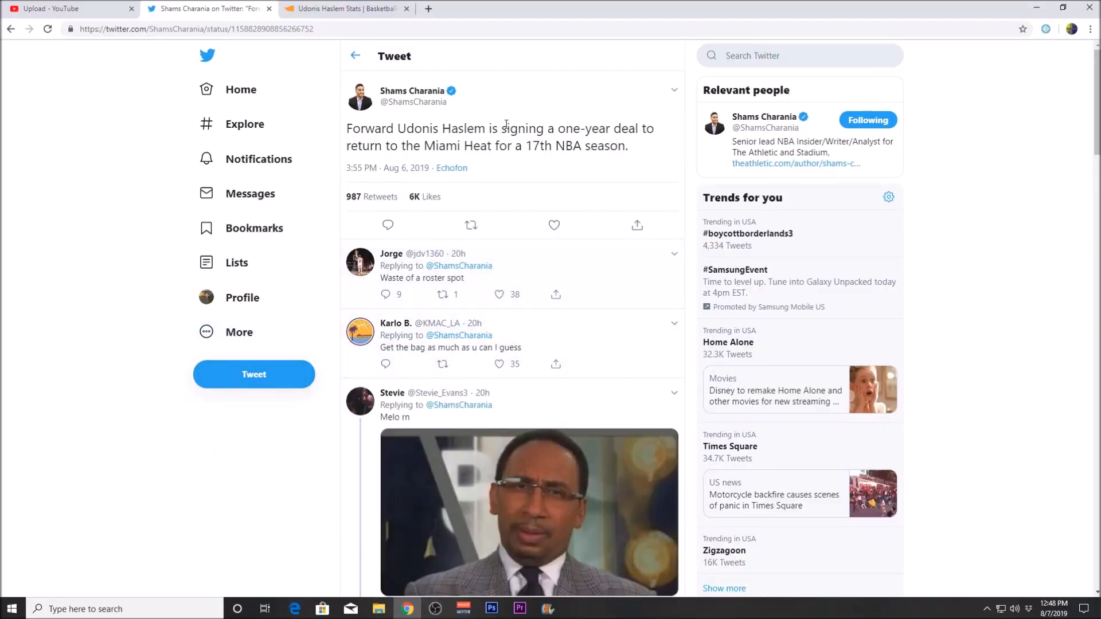
pyautogui.moveTo(511, 175)
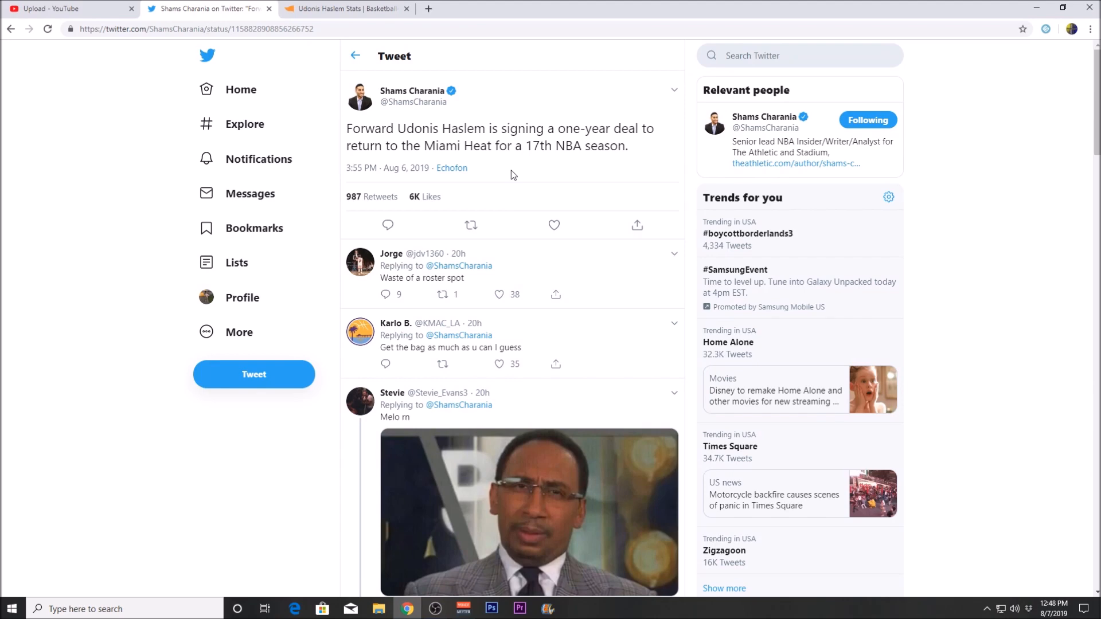
pyautogui.moveTo(437, 54)
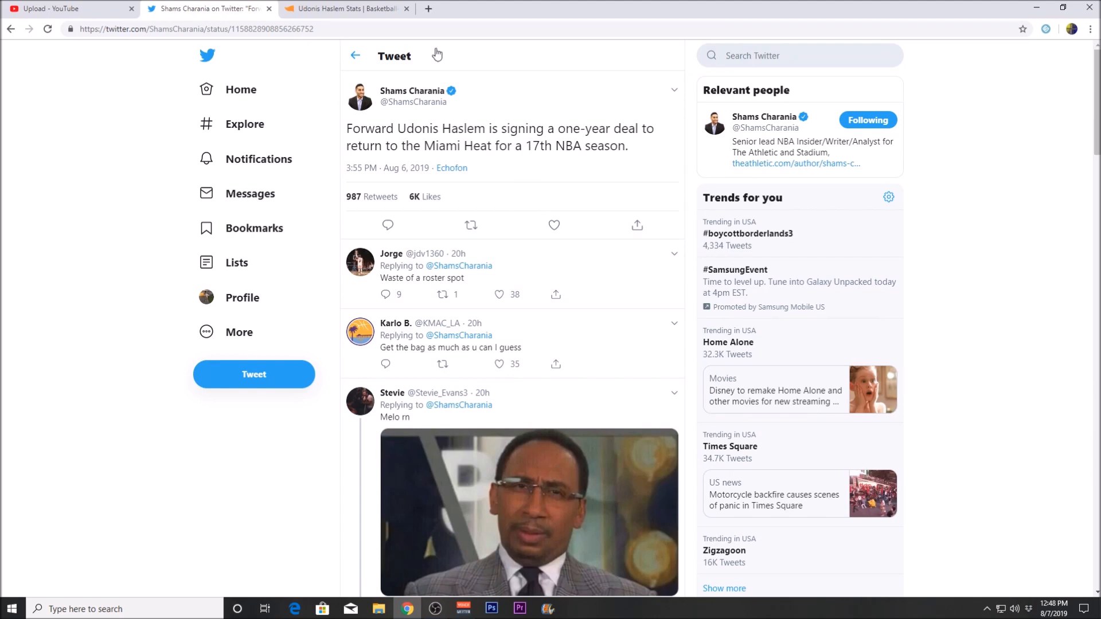
# Switch to the Udonis Haslem Stats tab and scroll through his per-game table
pyautogui.click(344, 8)
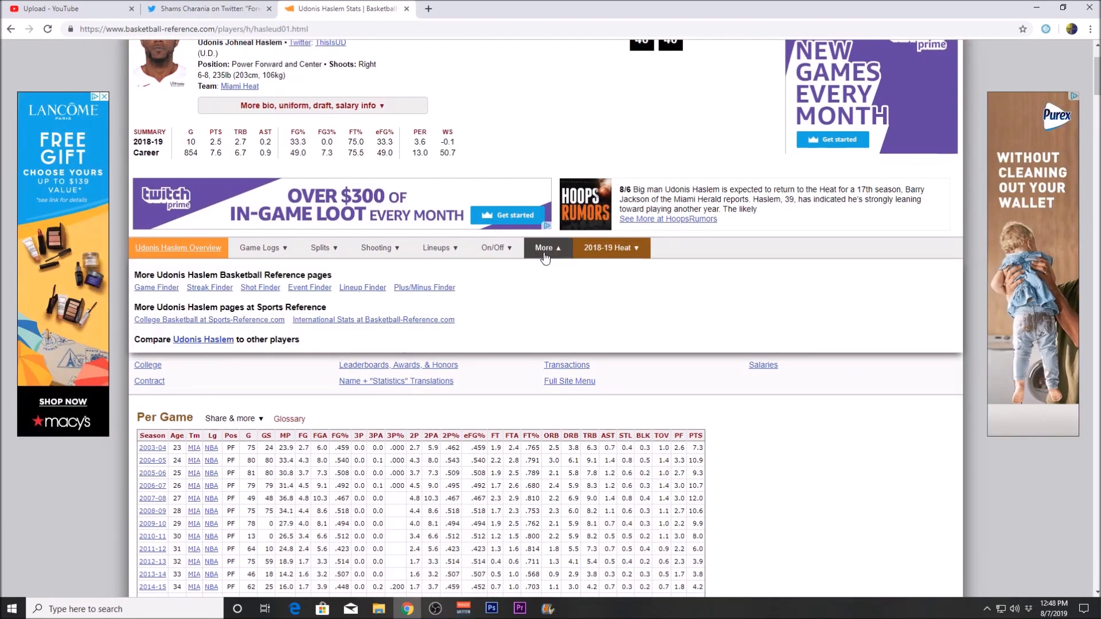
pyautogui.scroll(-3)
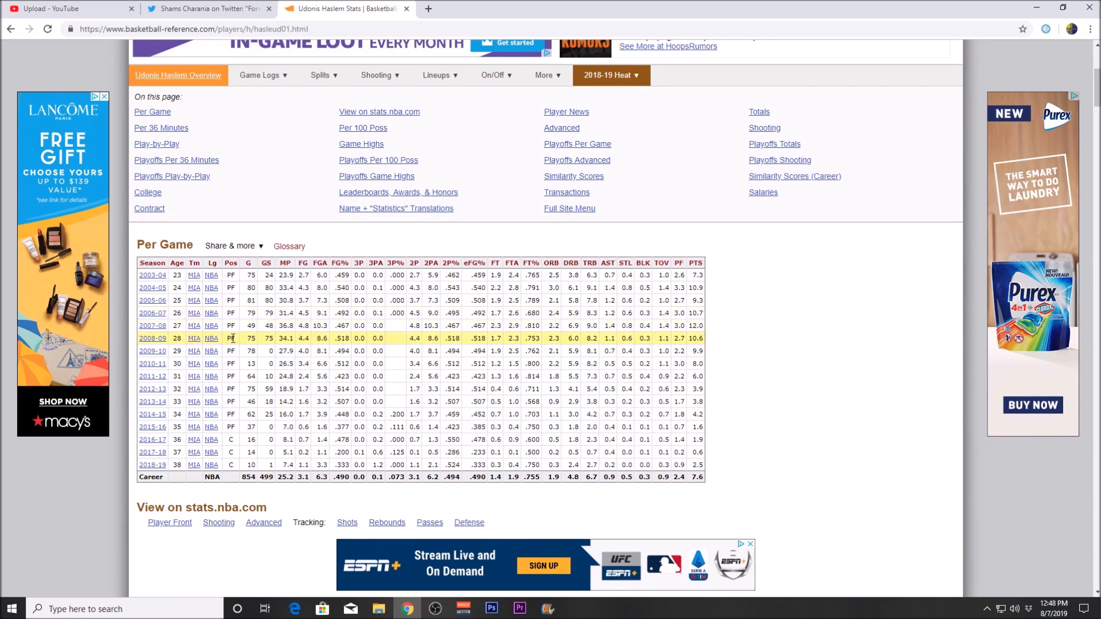
pyautogui.moveTo(176, 351)
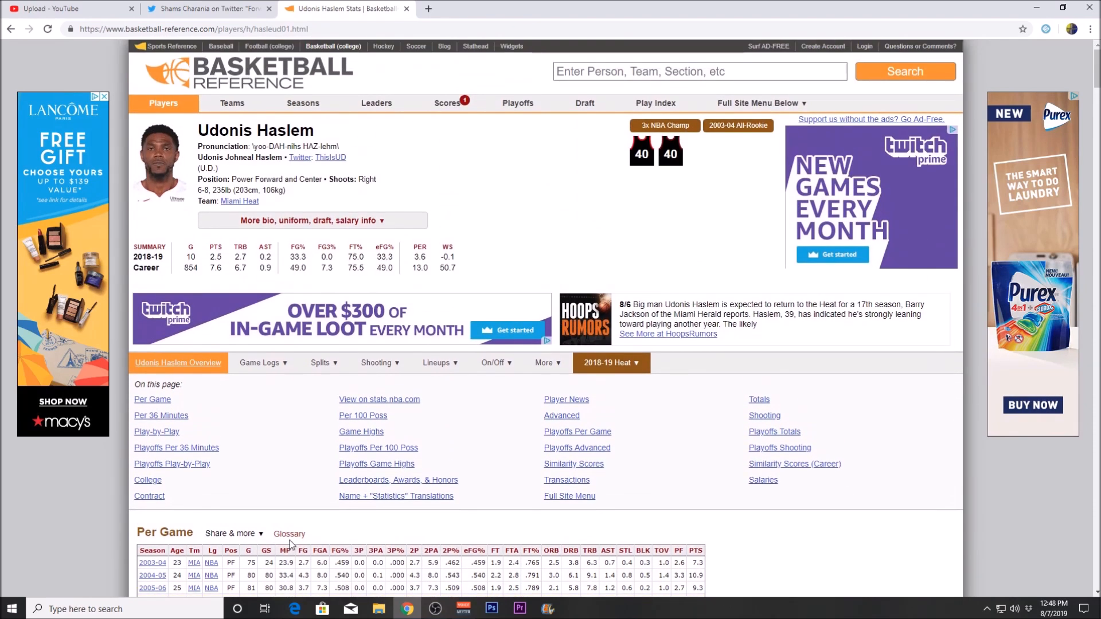
pyautogui.scroll(-3)
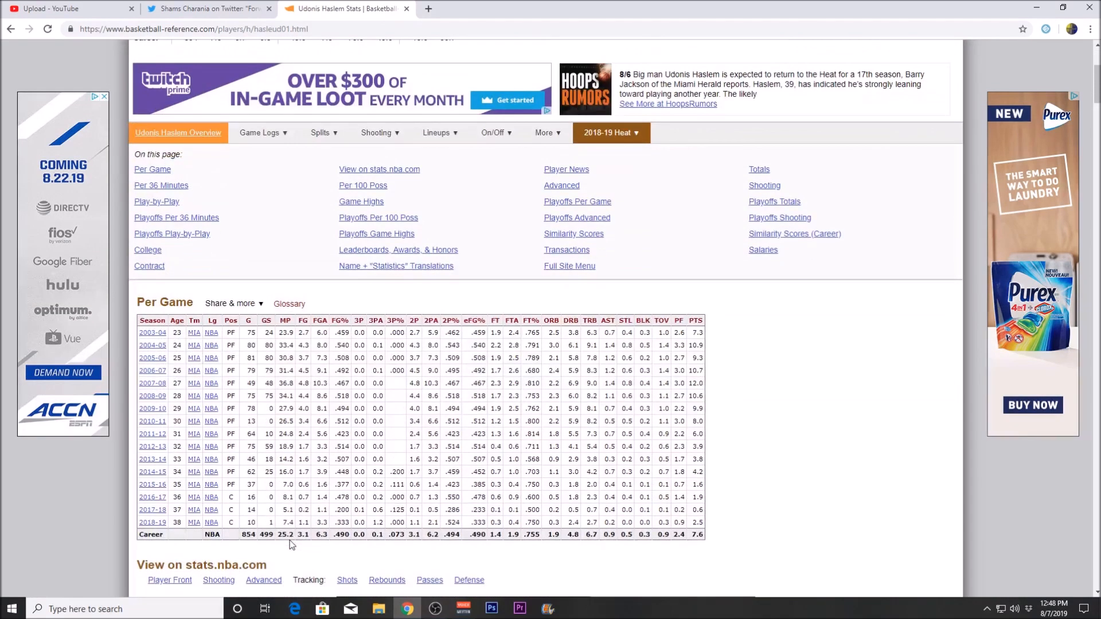
pyautogui.moveTo(285, 550)
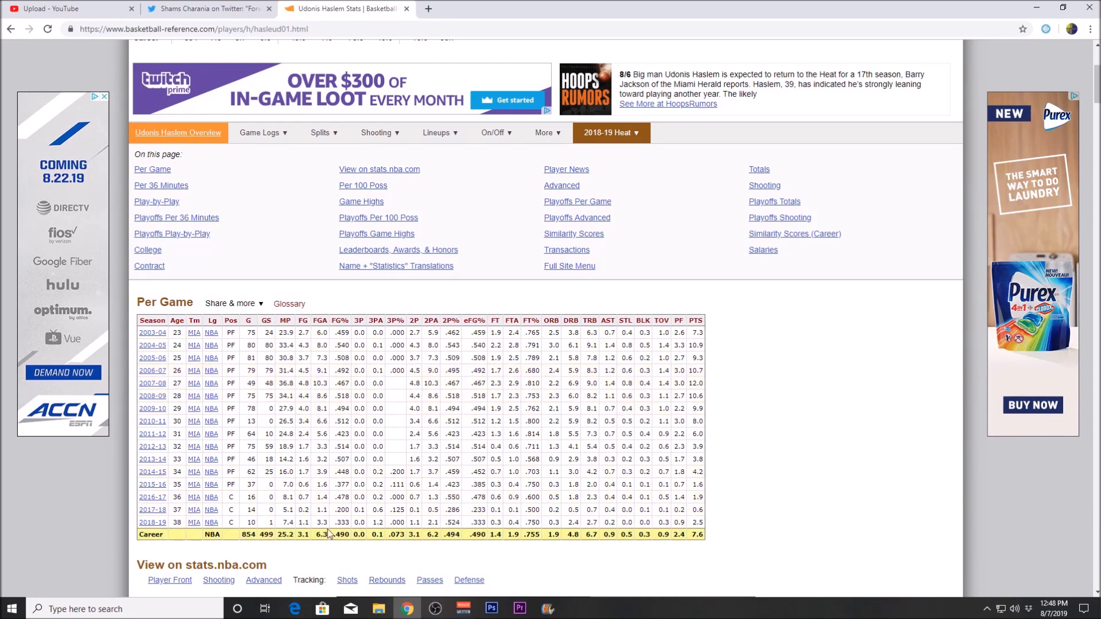
pyautogui.scroll(3)
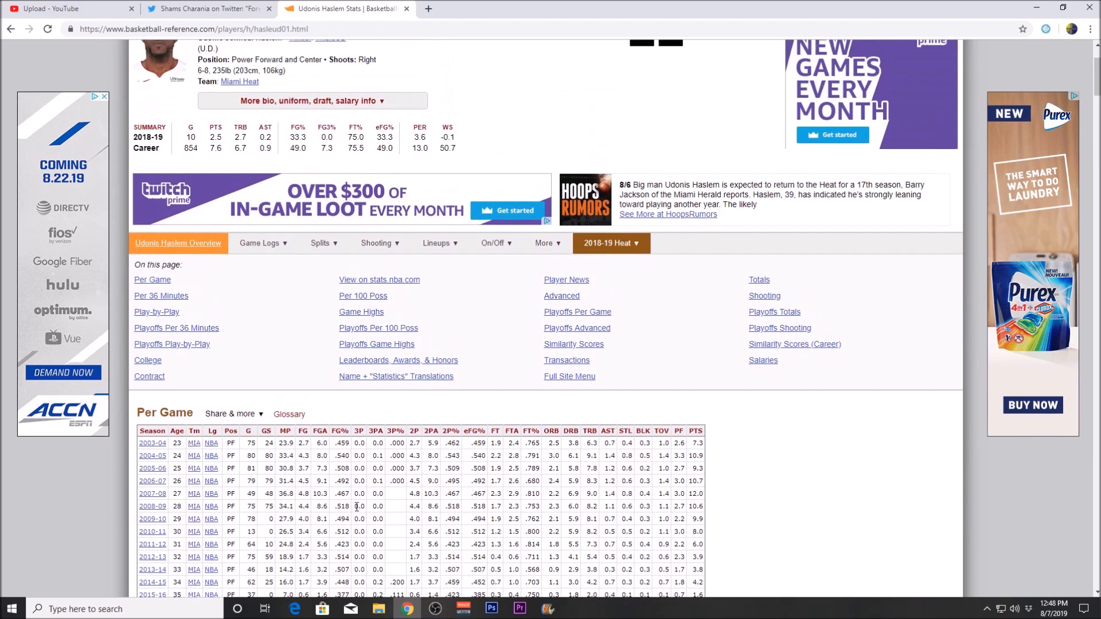
pyautogui.scroll(3)
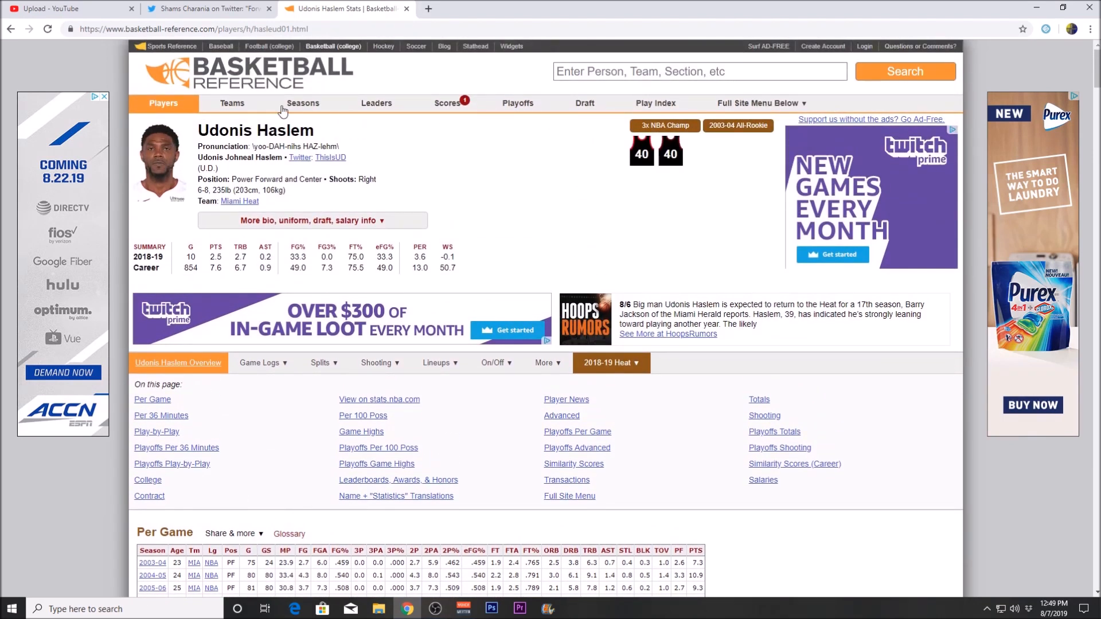